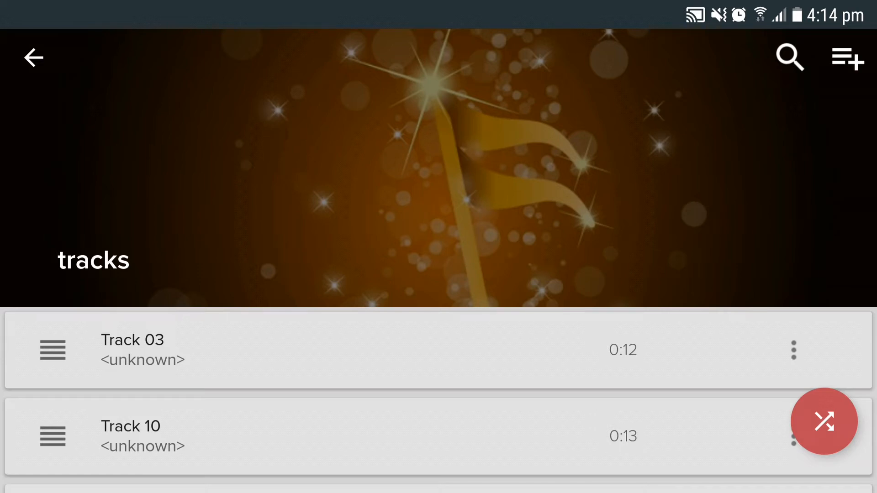
Step: Show the options menu (Play, Add to Playlist, Edit, Share, Delete) for a track in the 'tracks' playlist
{"action": "left_click", "coordinate": [792, 350]}
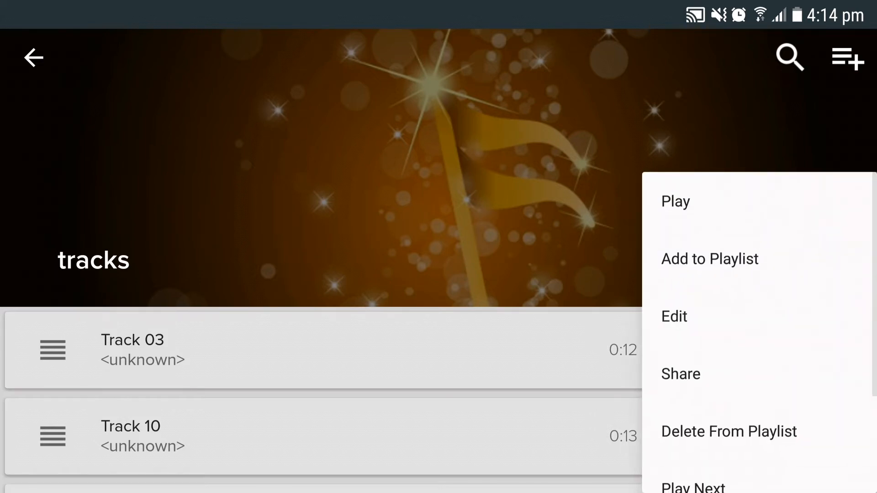